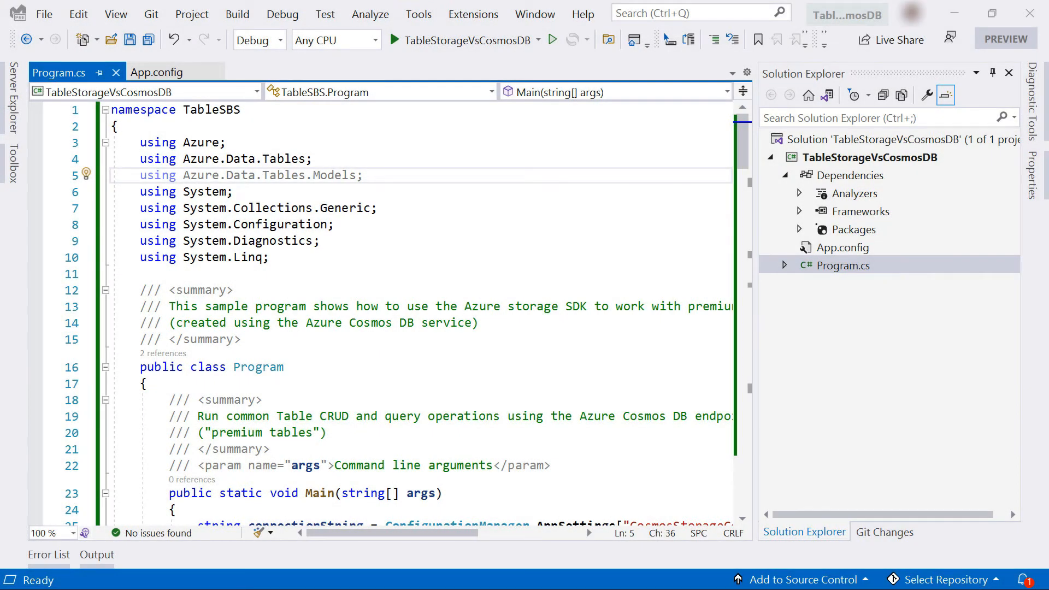
mouse_move(979, 332)
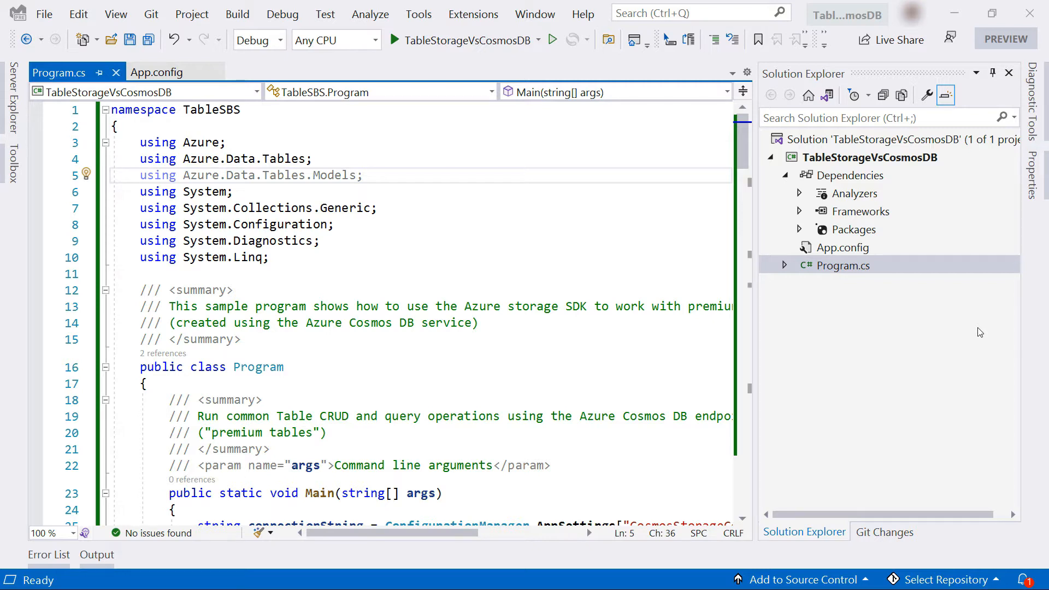
mouse_move(870, 275)
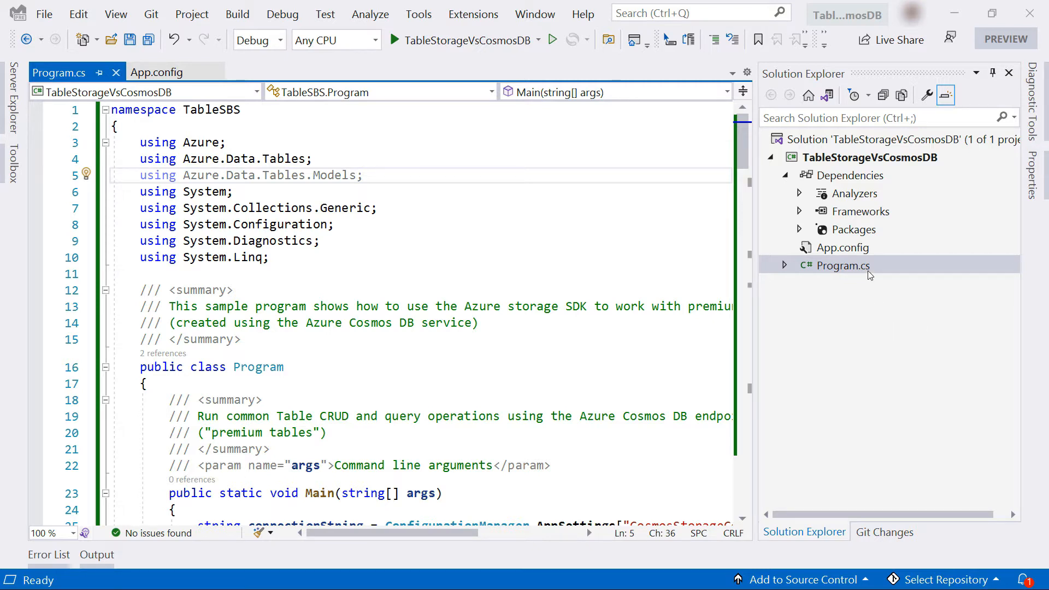
- Reveal the full Cosmos DB and Table Storage connection string values in App.config
left_click(800, 229)
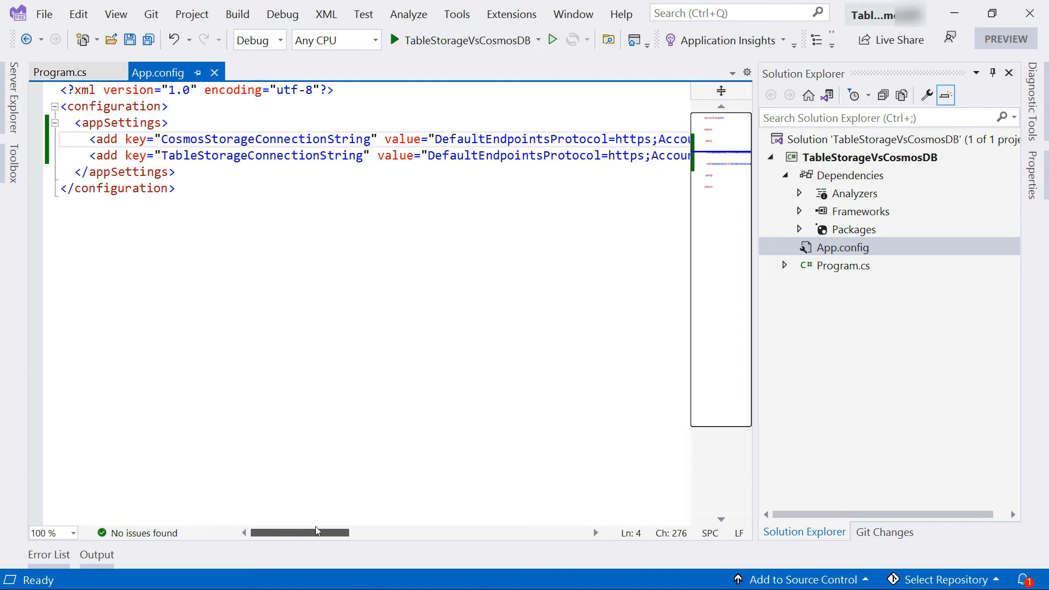
scroll("right", 3)
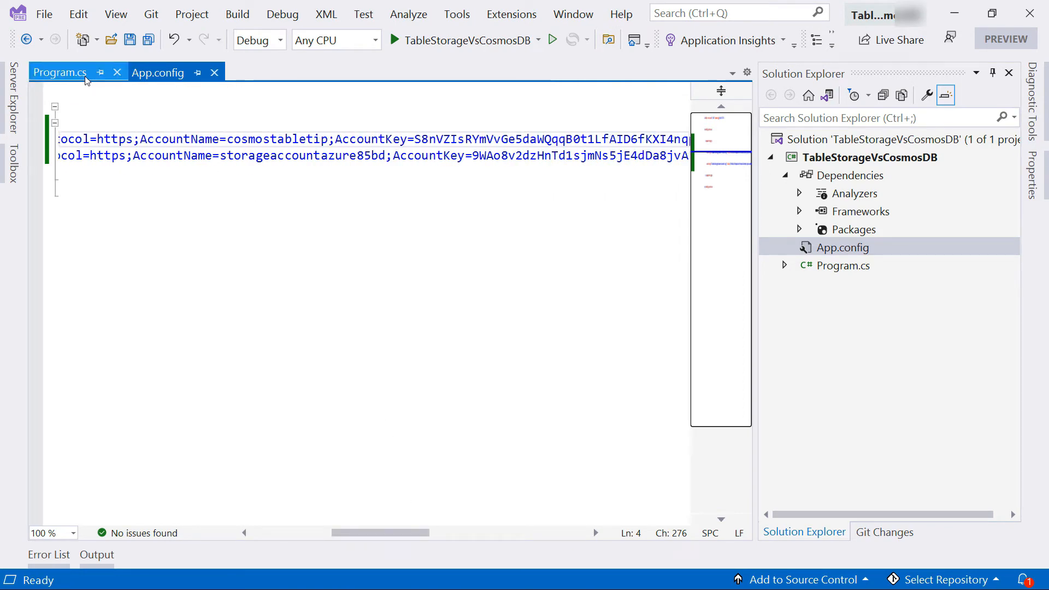
- Review Main in Program.cs running 500 iterations against Cosmos DB, then Azure Table Storage
left_click(59, 72)
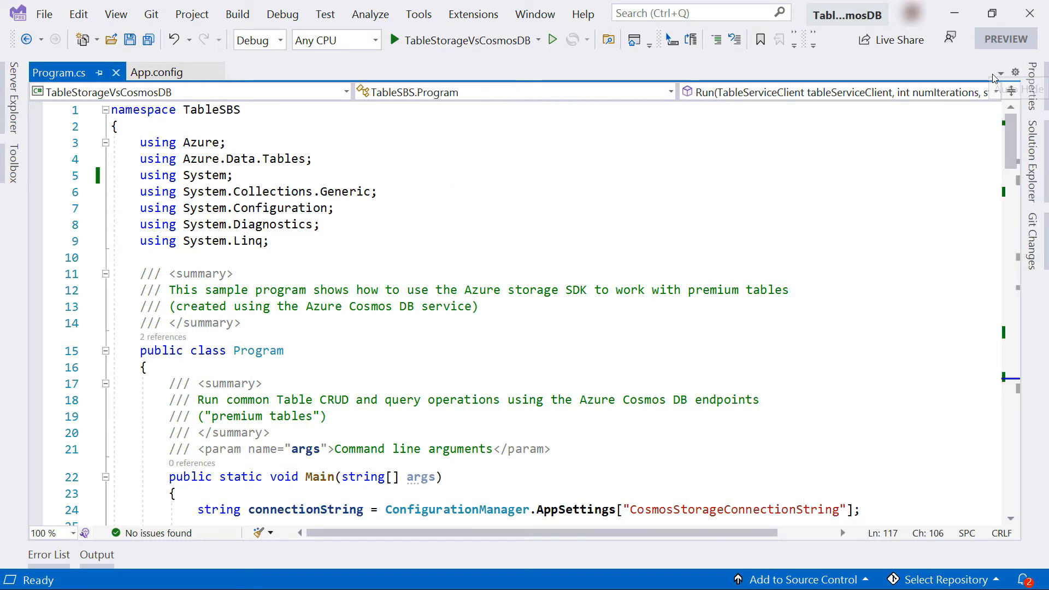
scroll("down", 3)
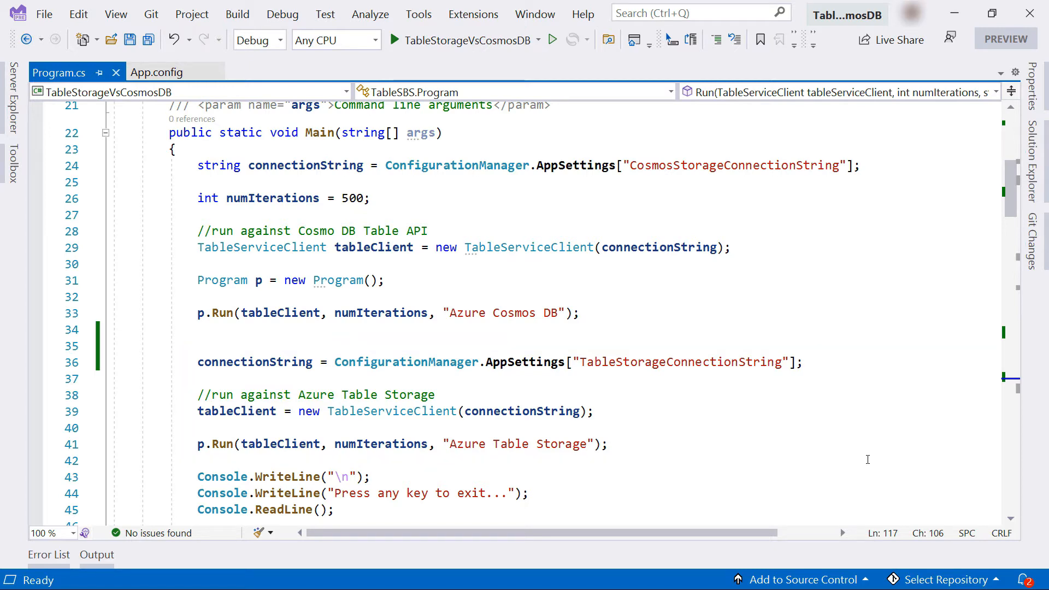
scroll("down", 3)
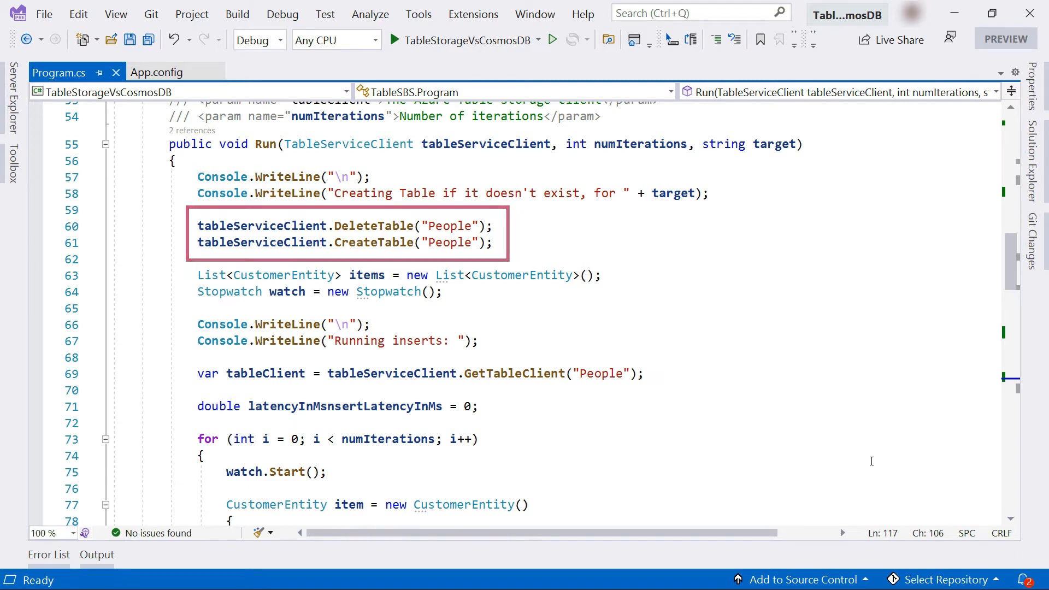
scroll("down", 3)
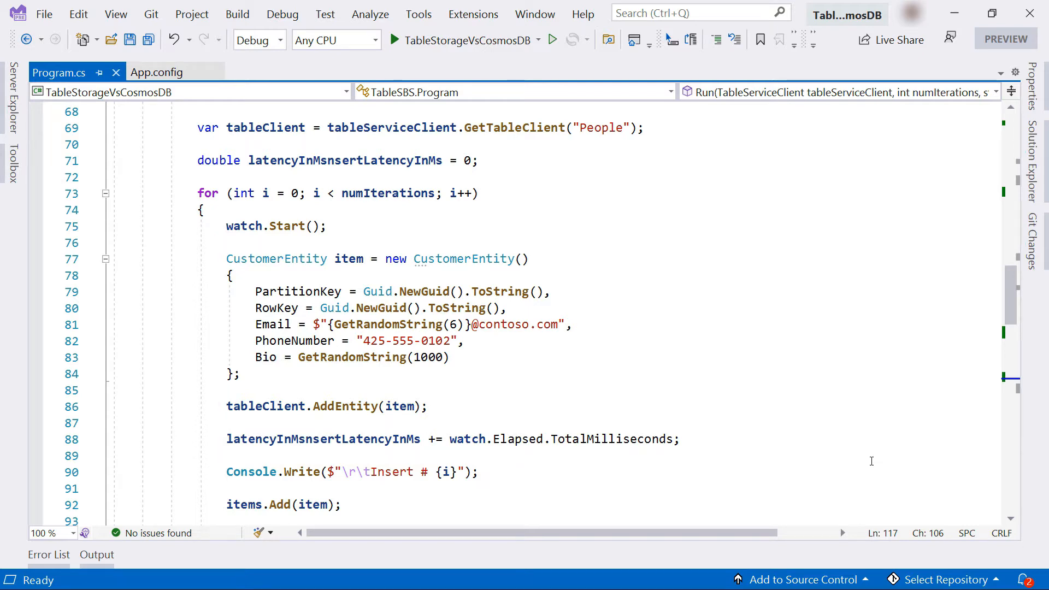
scroll("down", 3)
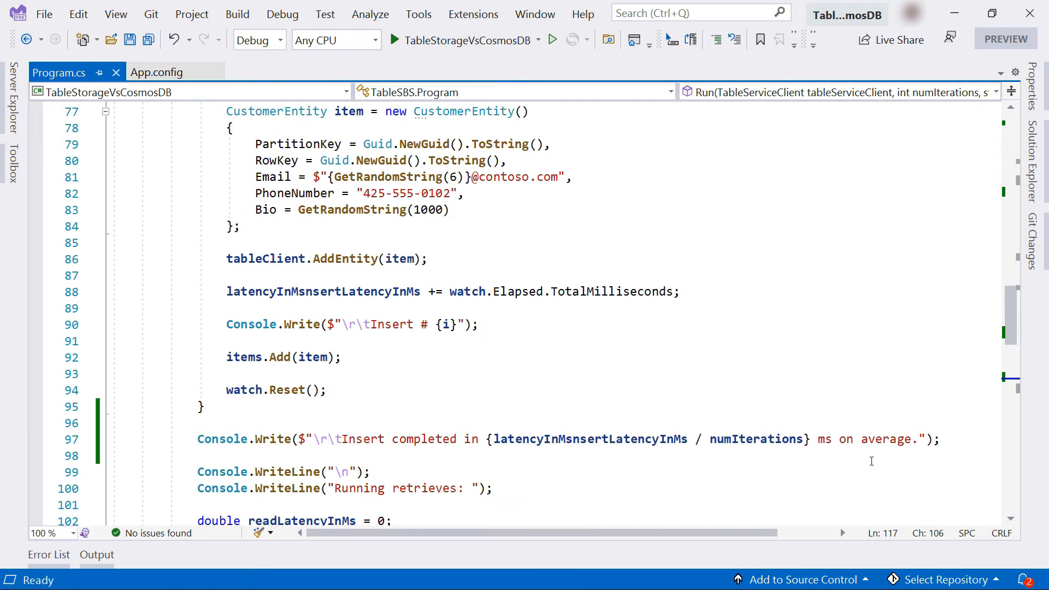
scroll("down", 3)
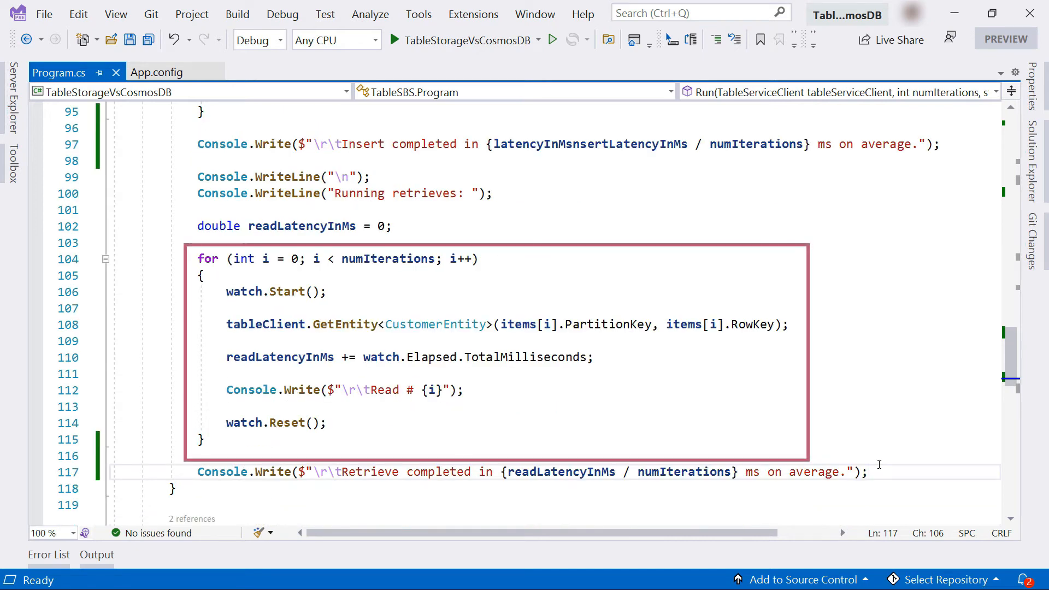